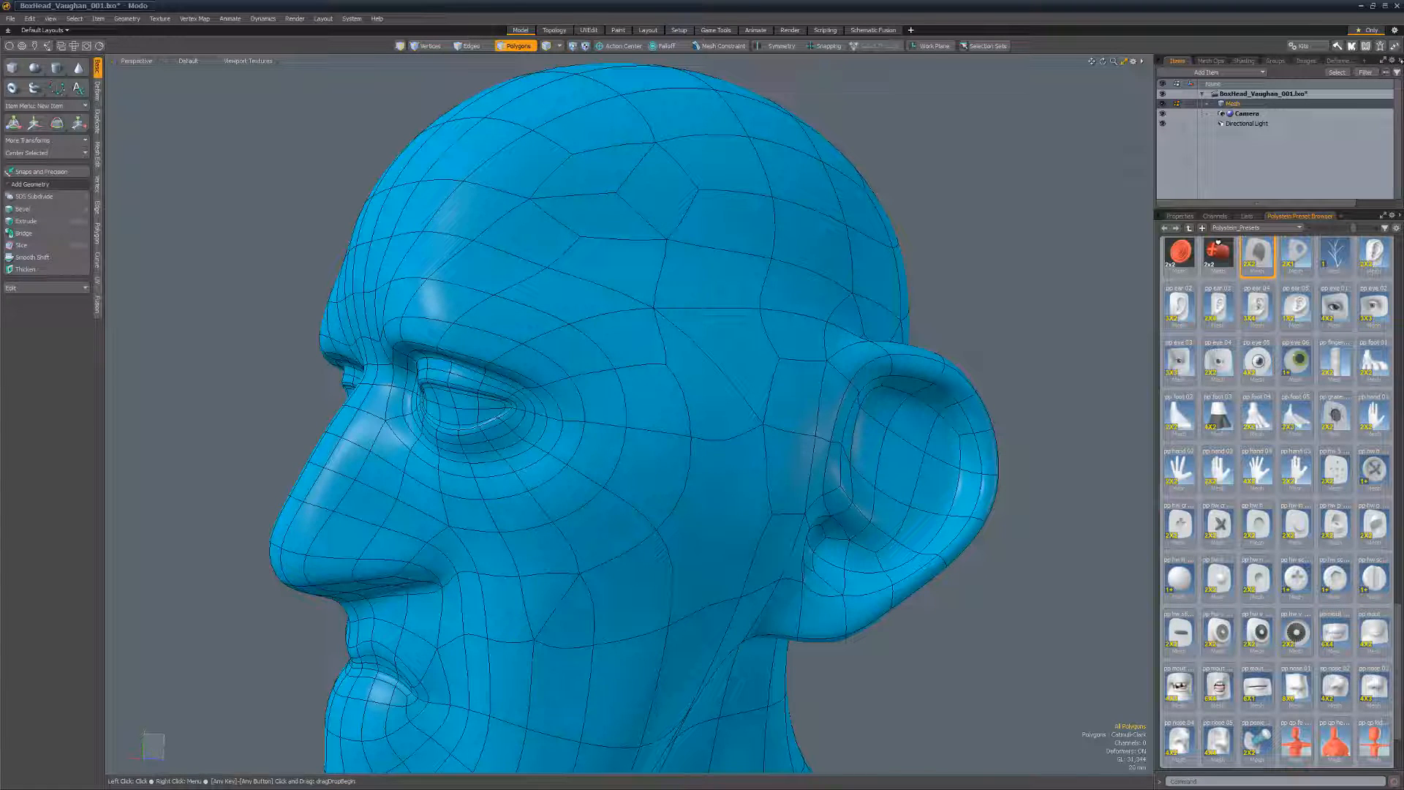
Open the PP Topology Tools popover and straighten the first cheek patch into regular quads
click(1389, 45)
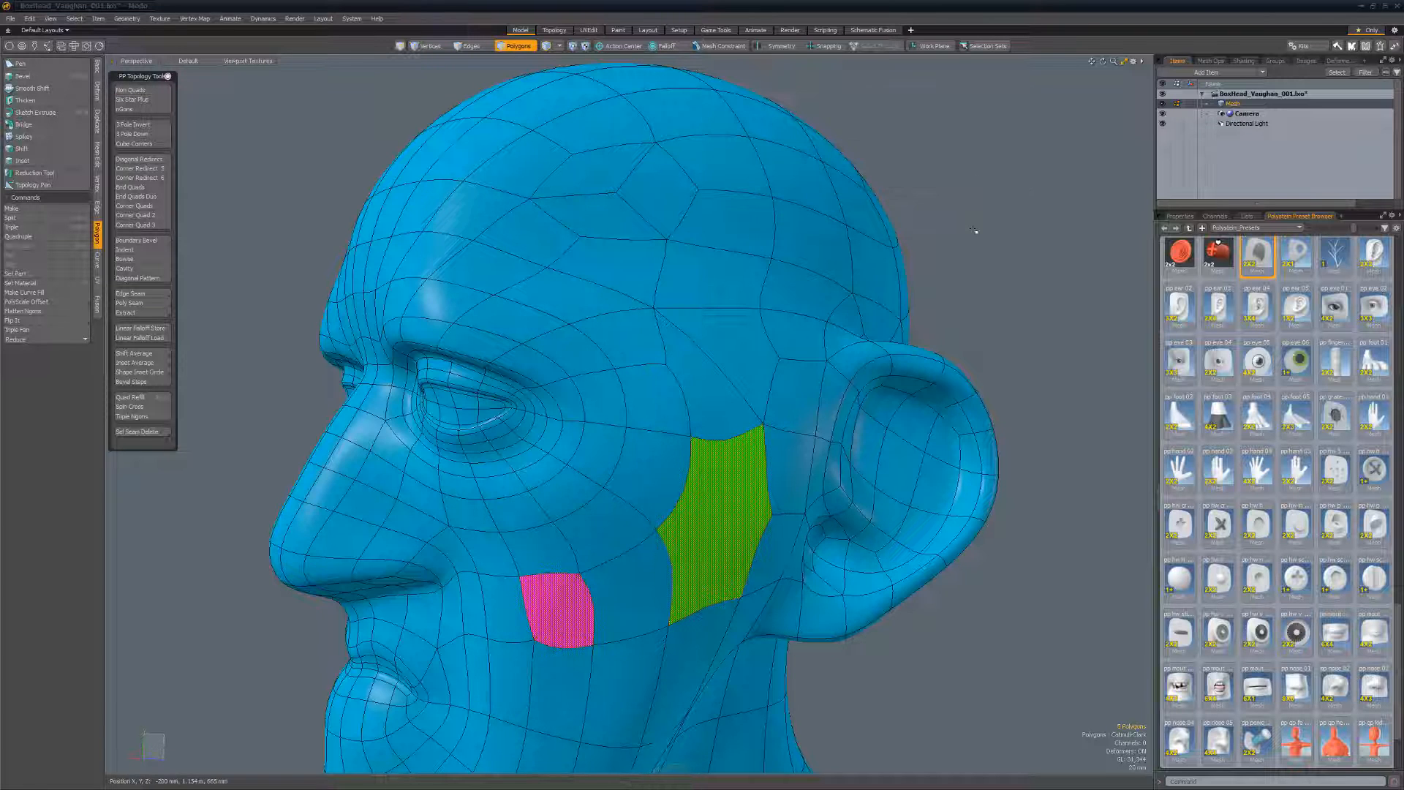
click(470, 46)
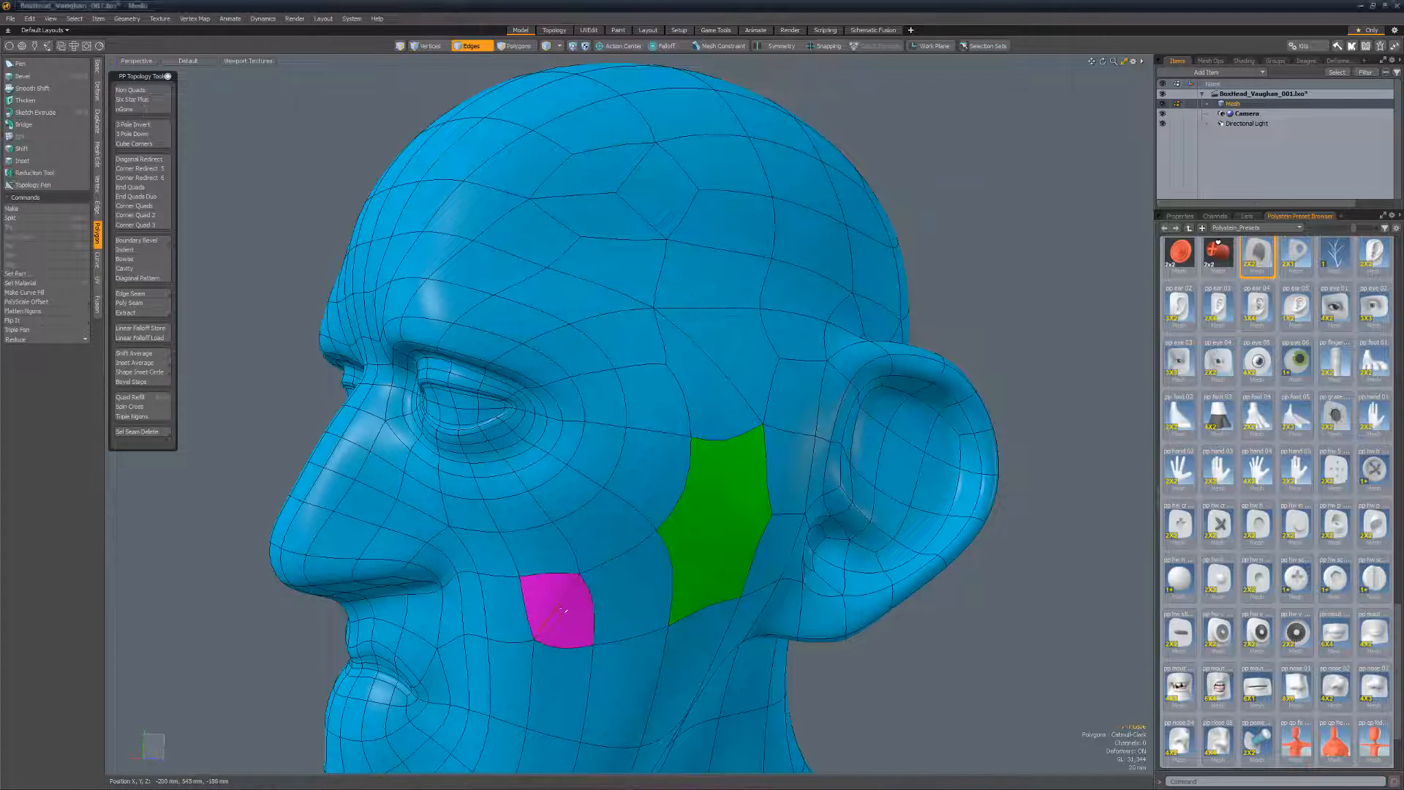
click(429, 46)
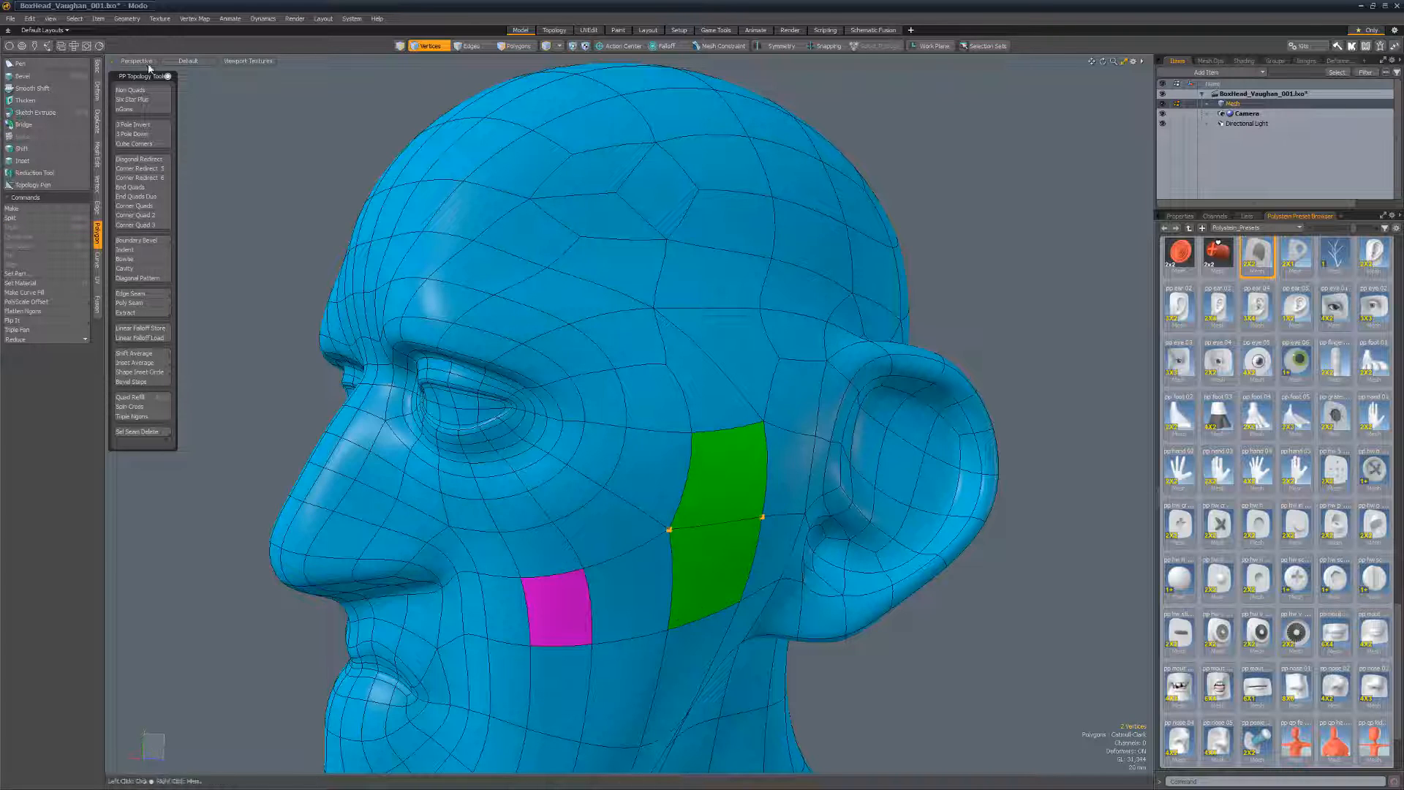
Rework another cheek patch into a clean quad strip and clear the selection
click(515, 46)
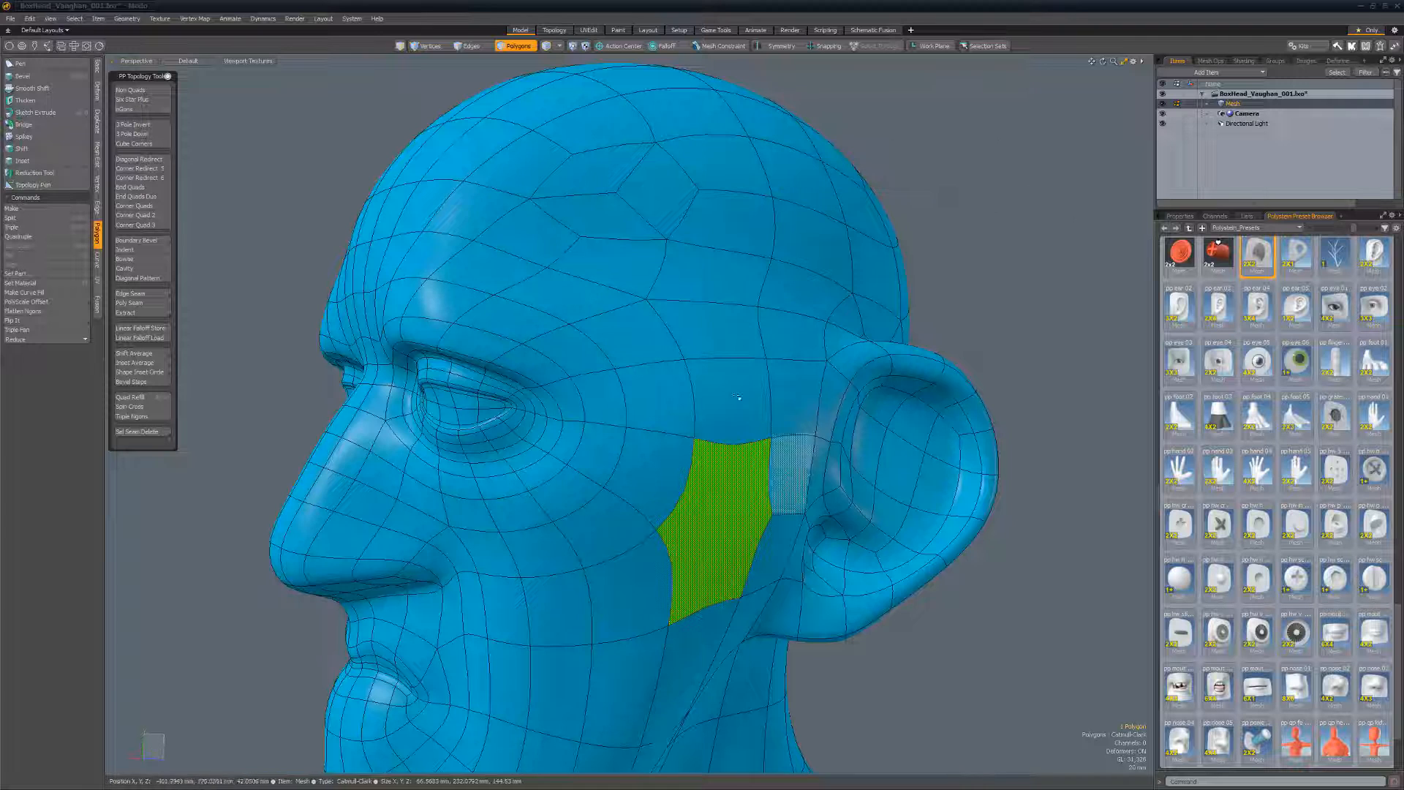
click(430, 45)
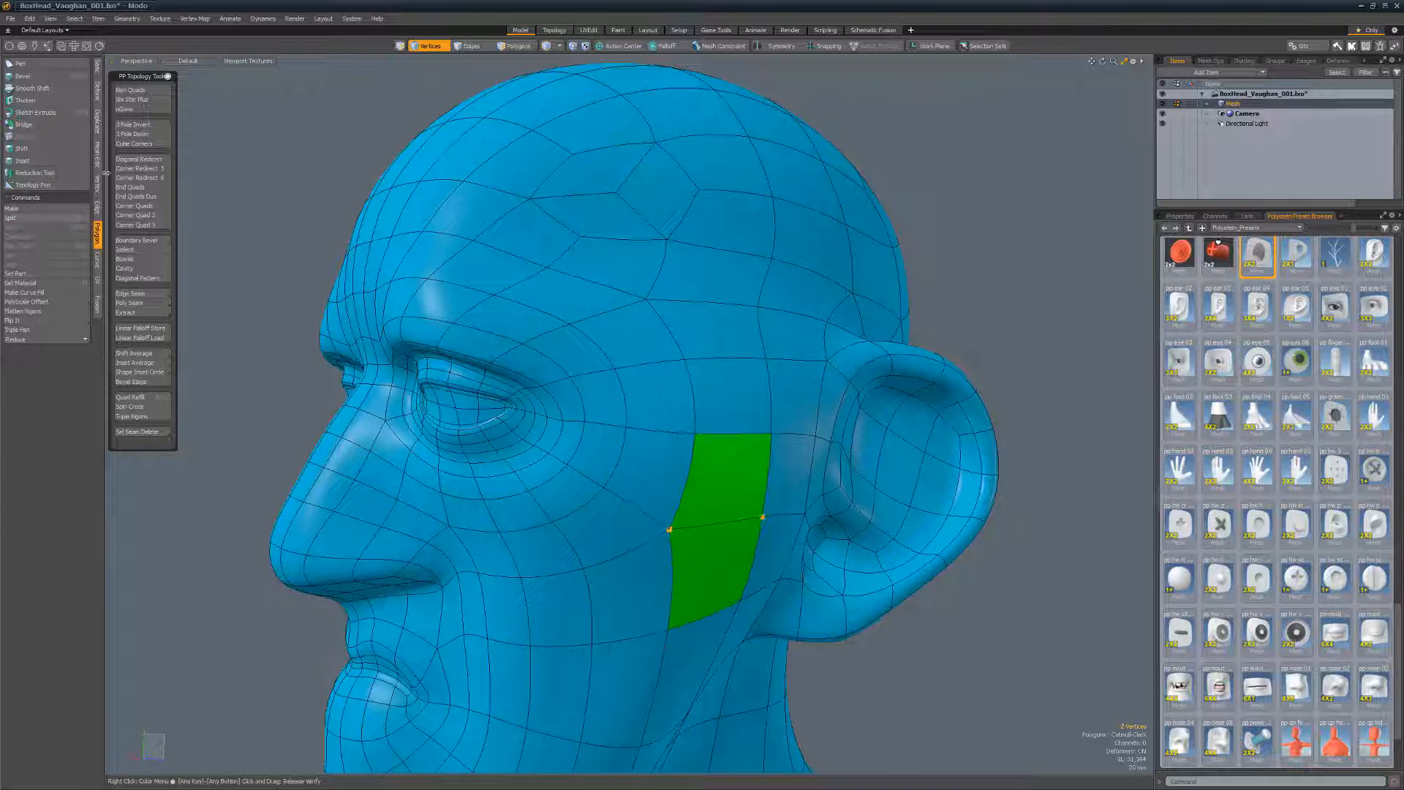
click(515, 45)
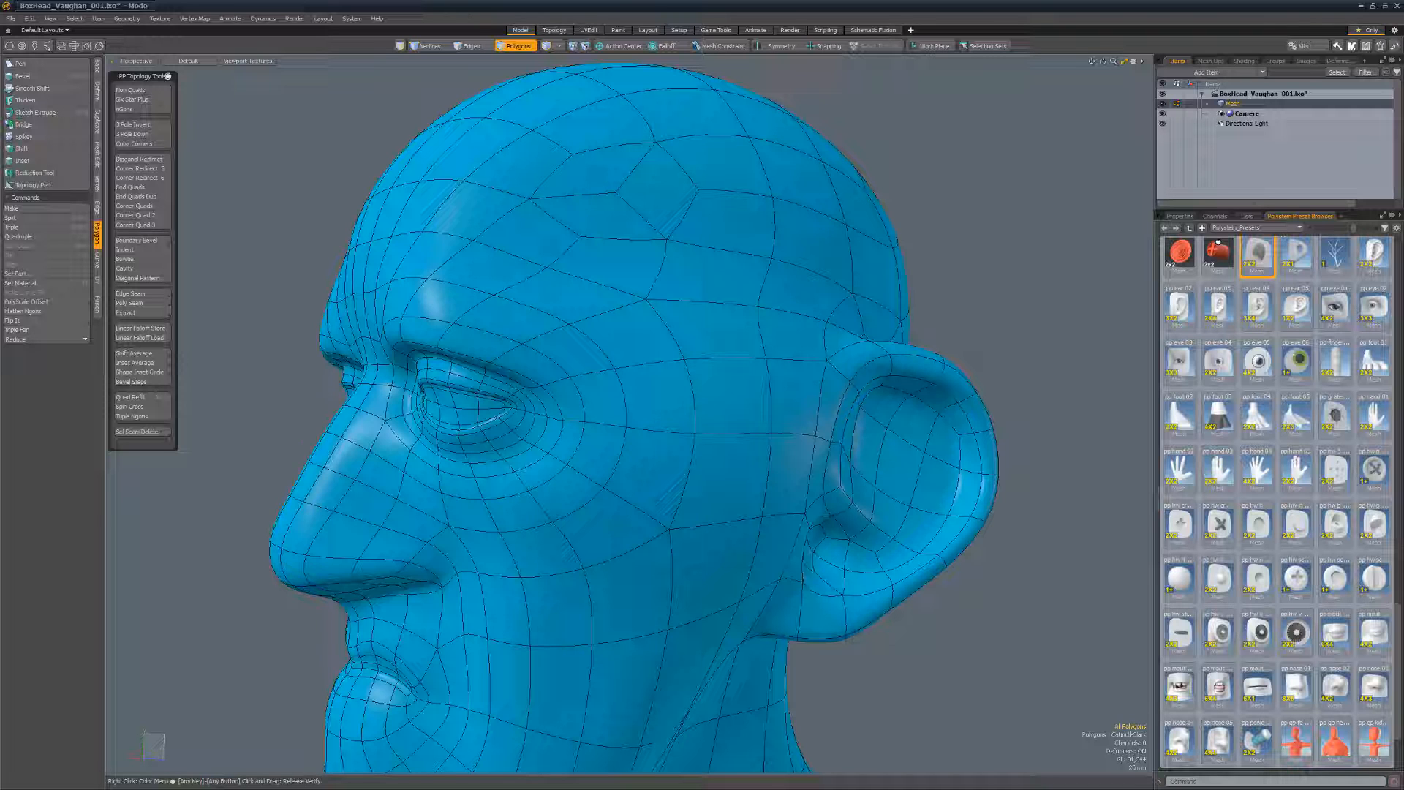
Run a topology script on the head's crown polygons, then load the rounded cube mesh
click(618, 188)
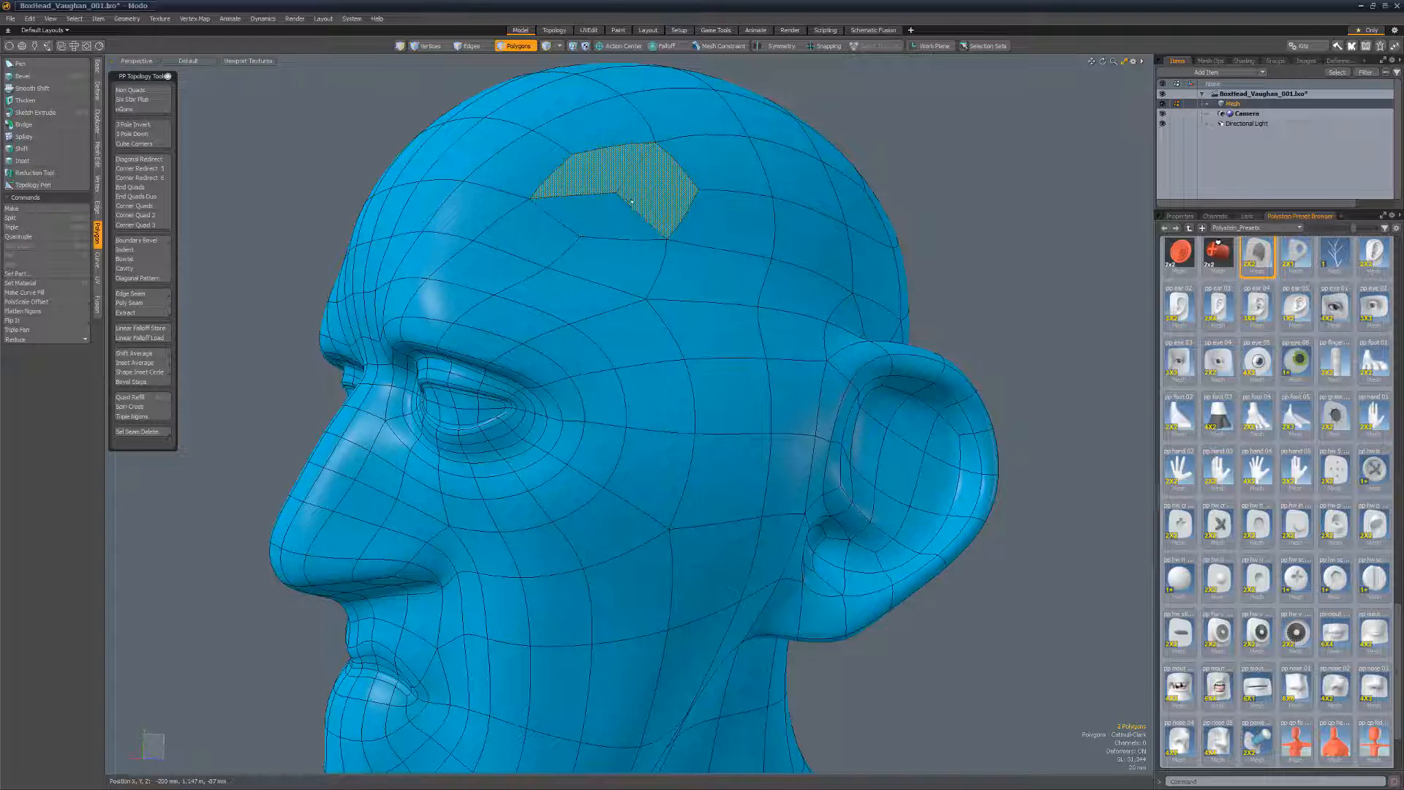
click(131, 125)
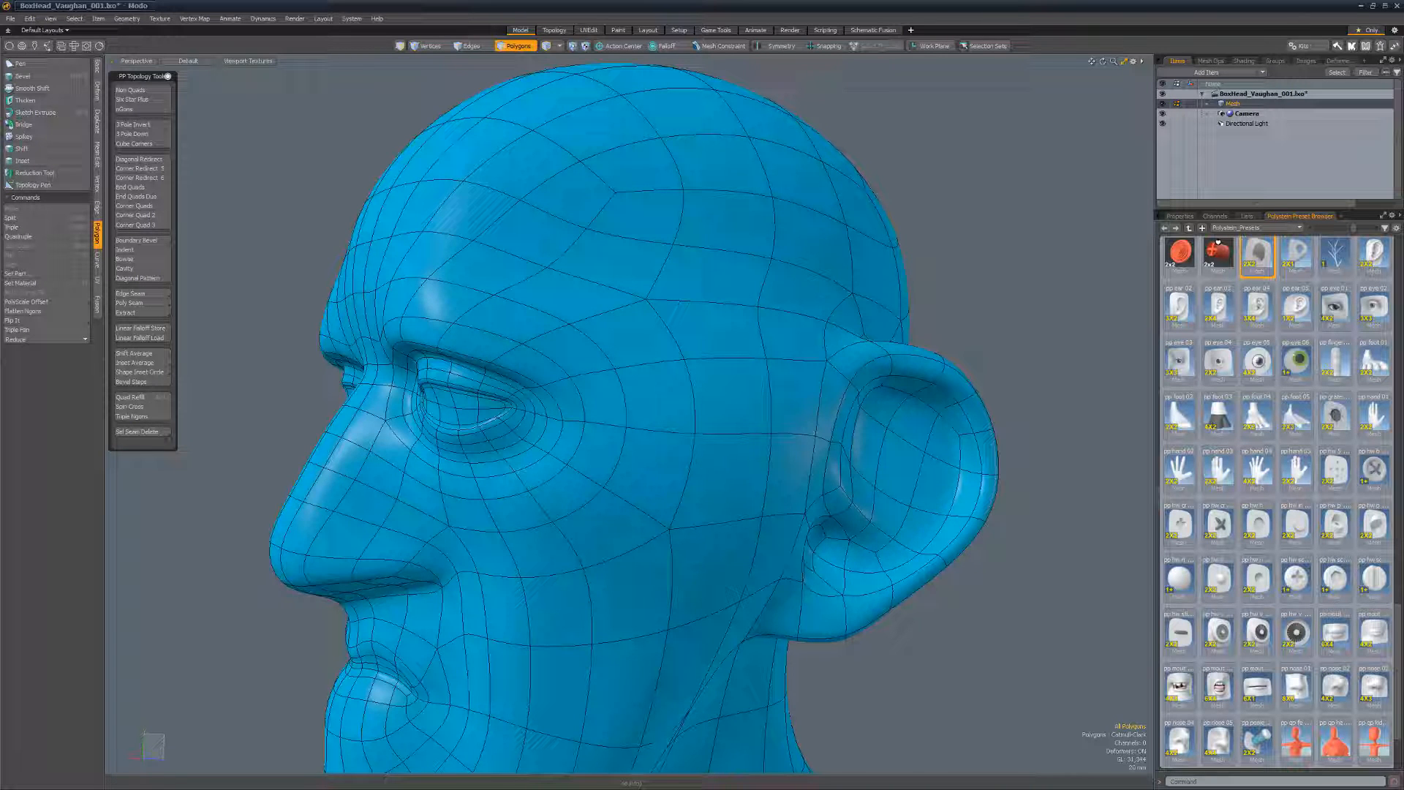
click(469, 45)
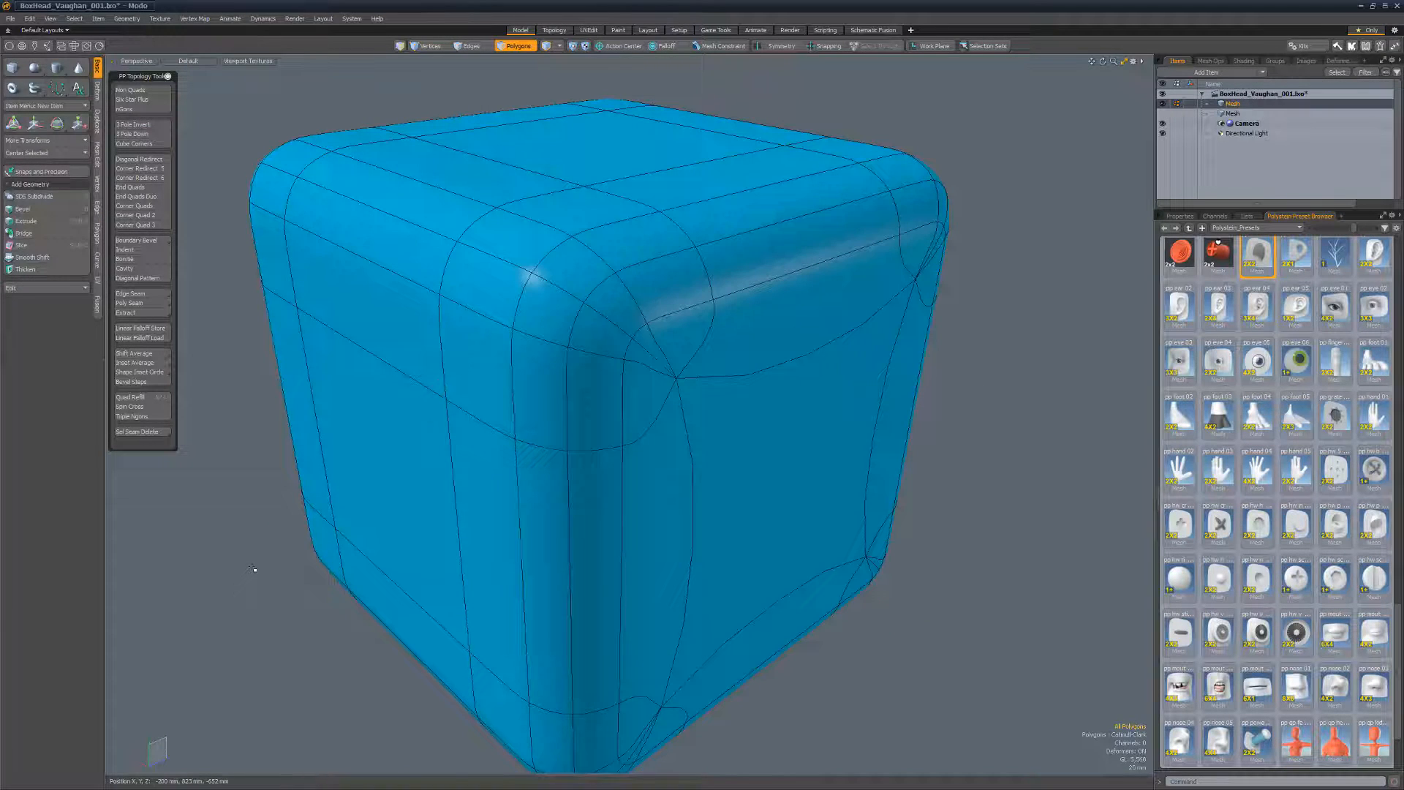
Run Corner Redirect 3 and Corner Redirect 4 on L-shaped polygon groups of the cube
click(573, 318)
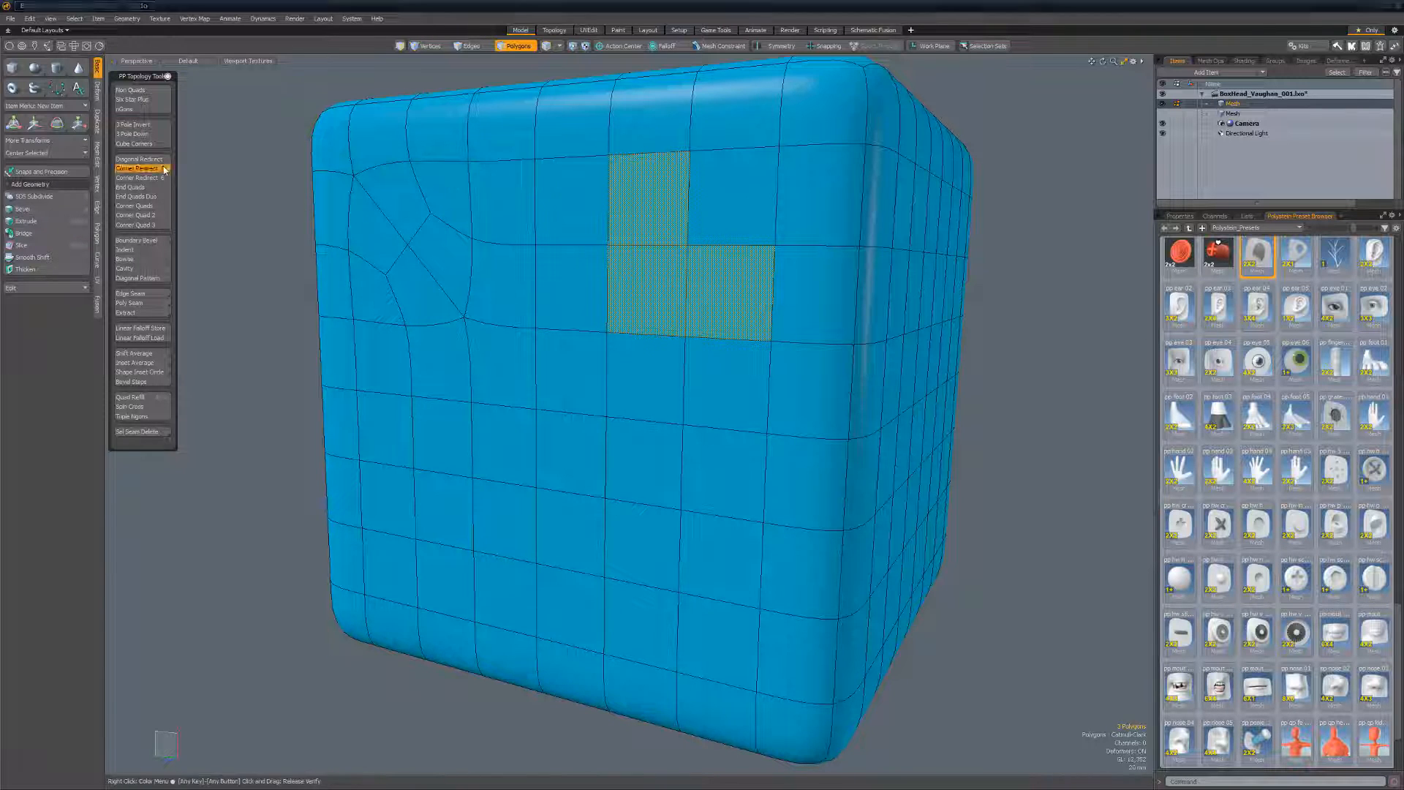
click(137, 167)
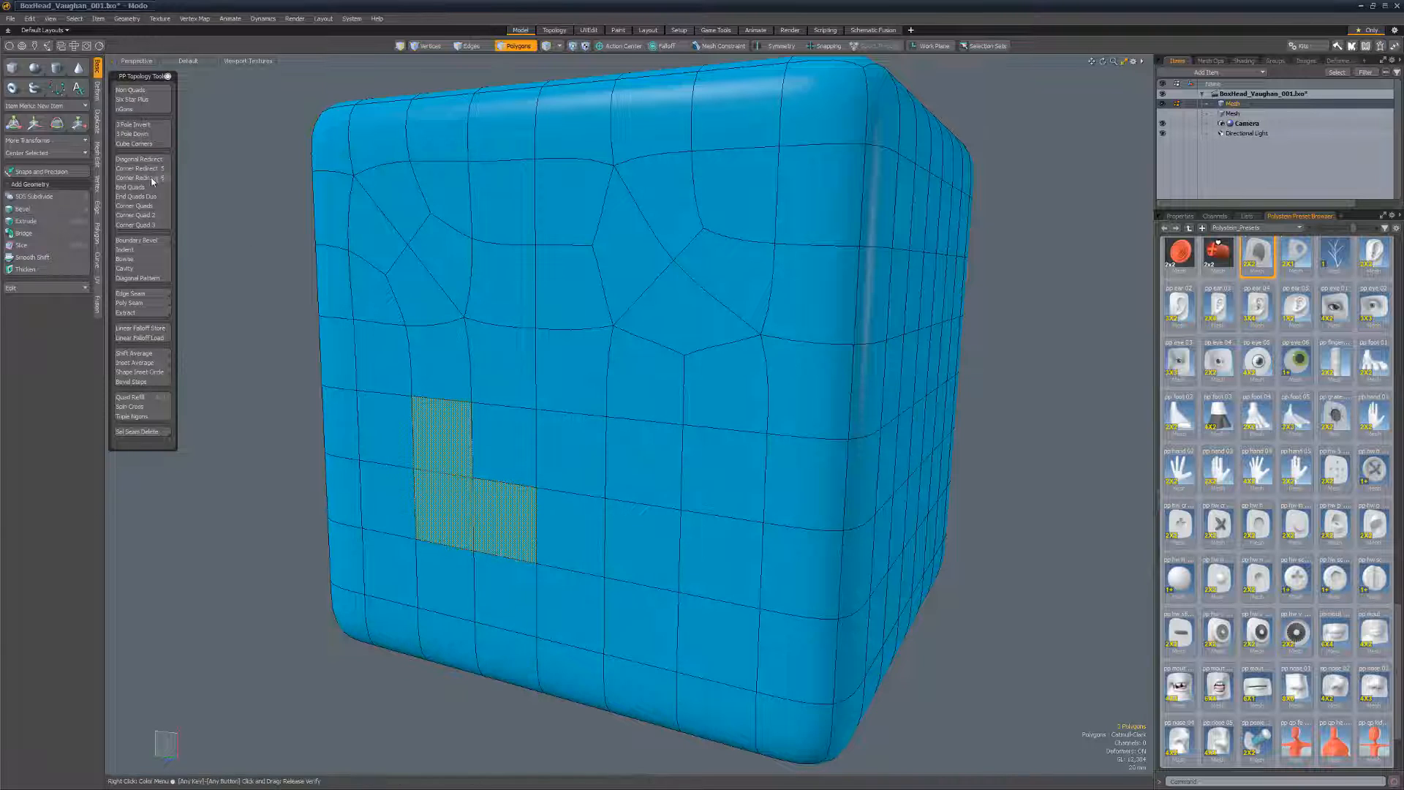
click(470, 45)
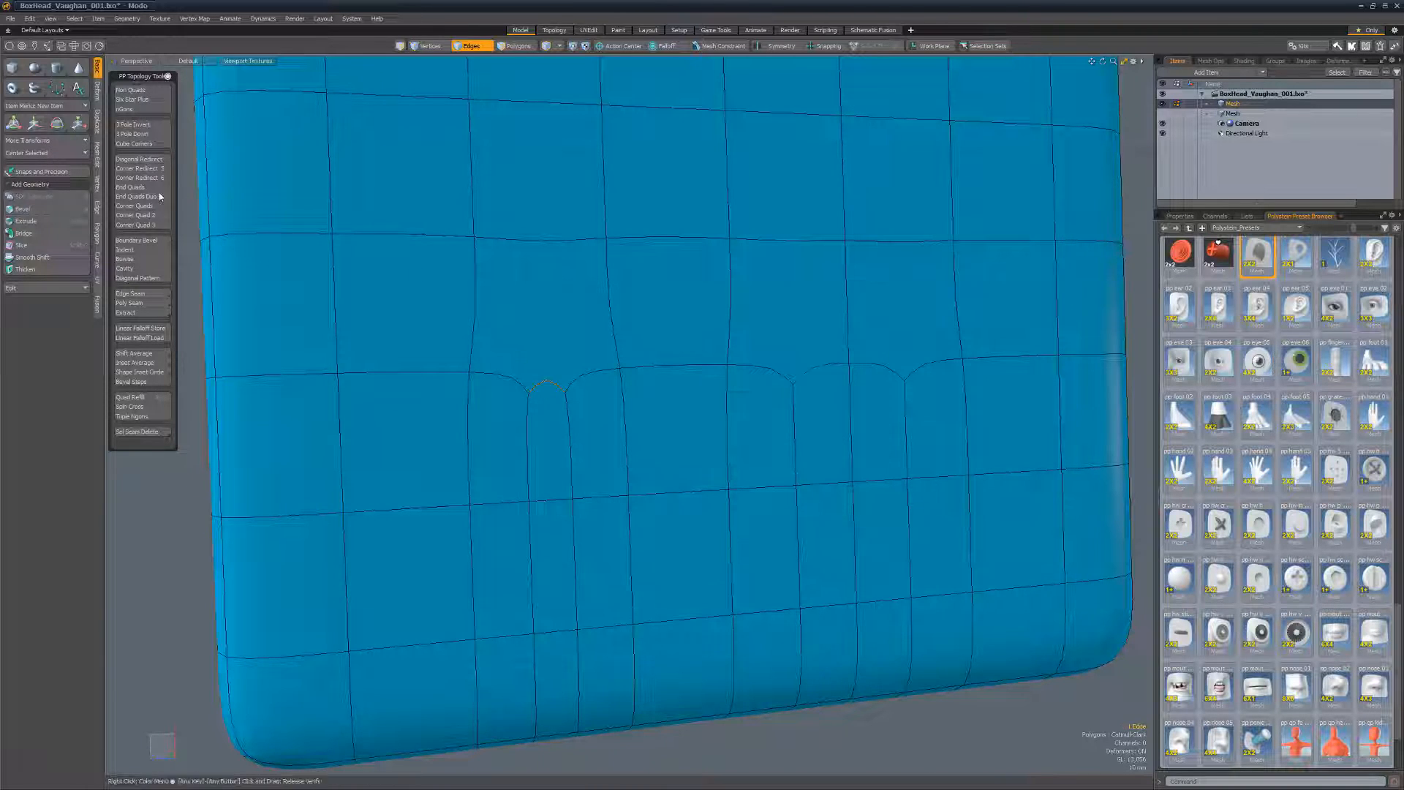
Run End Quads and End Quads Out on the cube face's edges for rounded loop ends
click(514, 46)
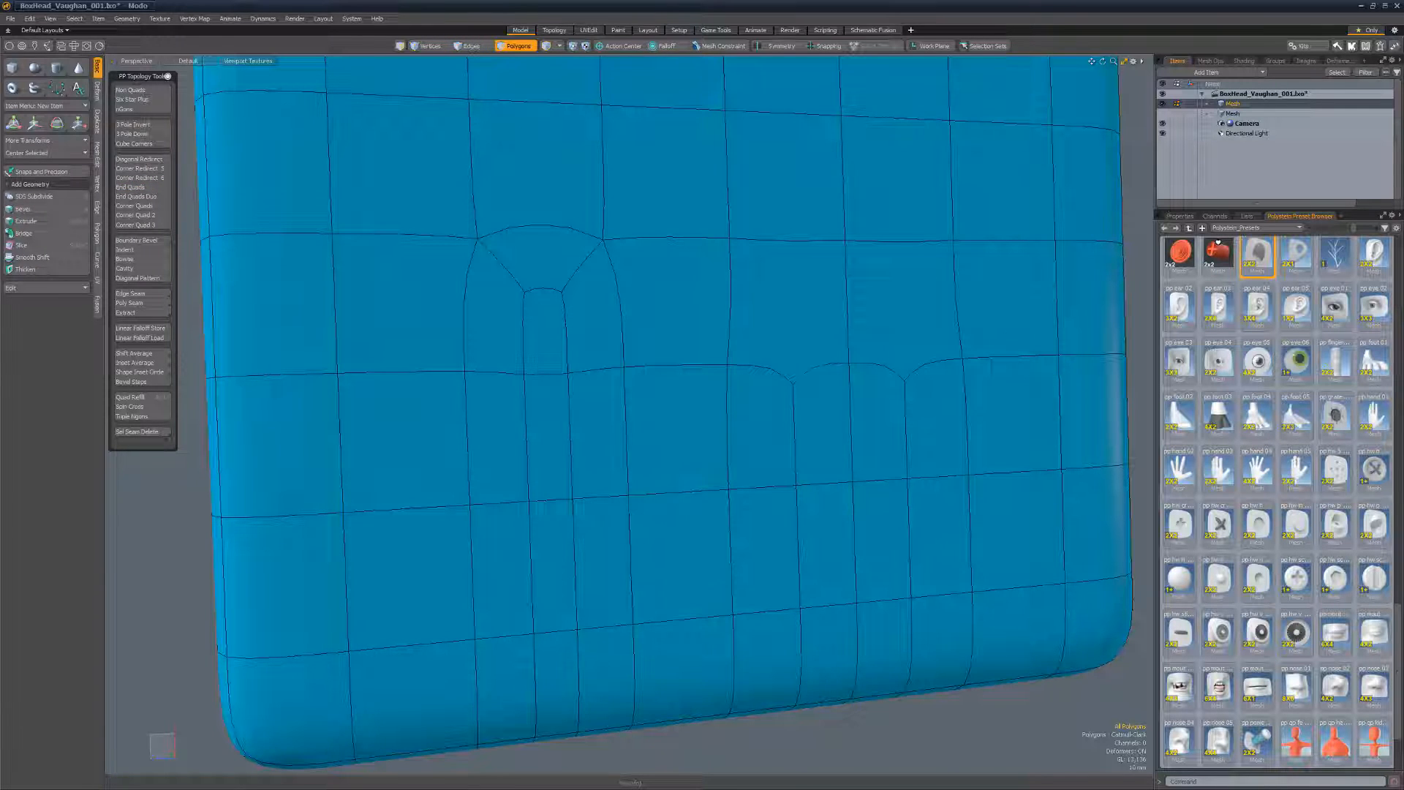
click(864, 309)
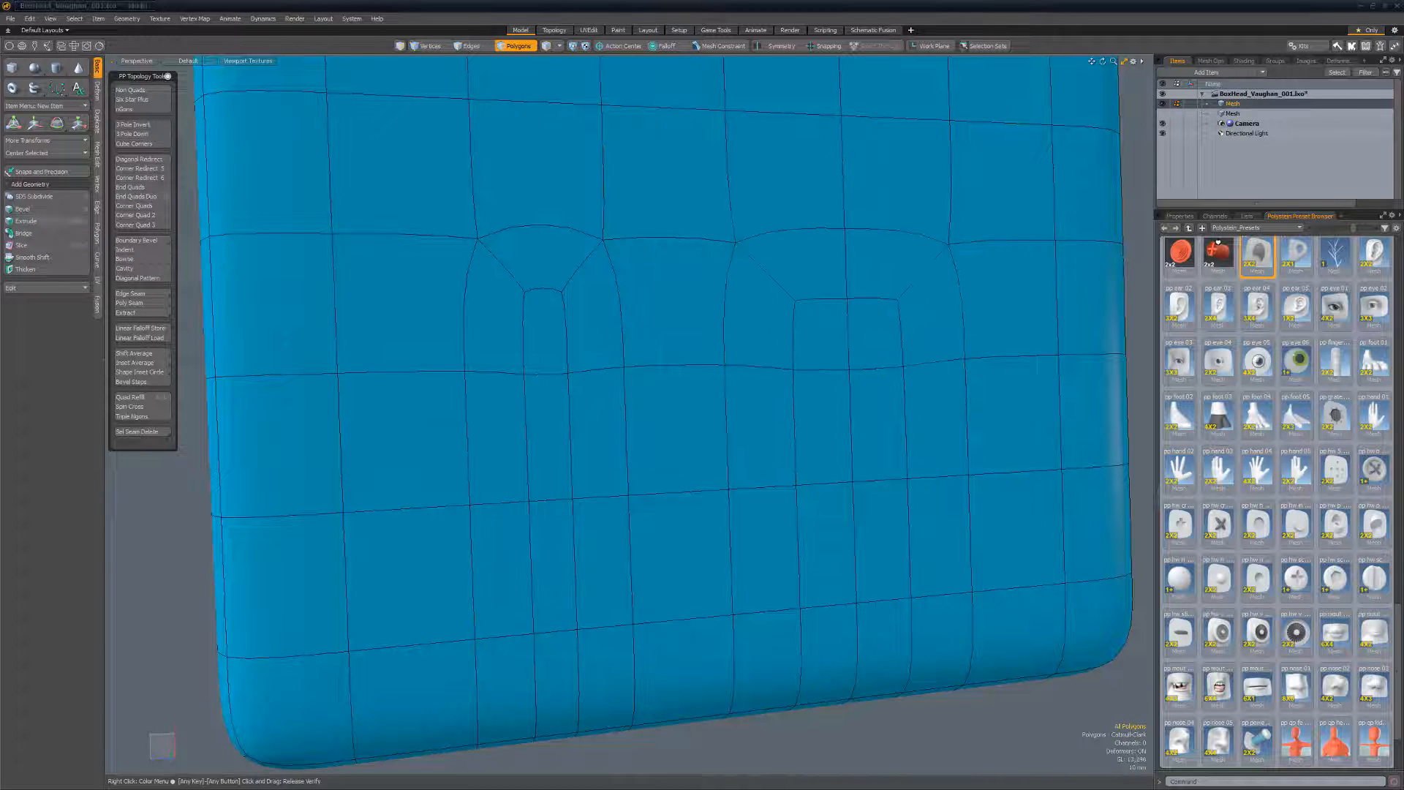
click(469, 45)
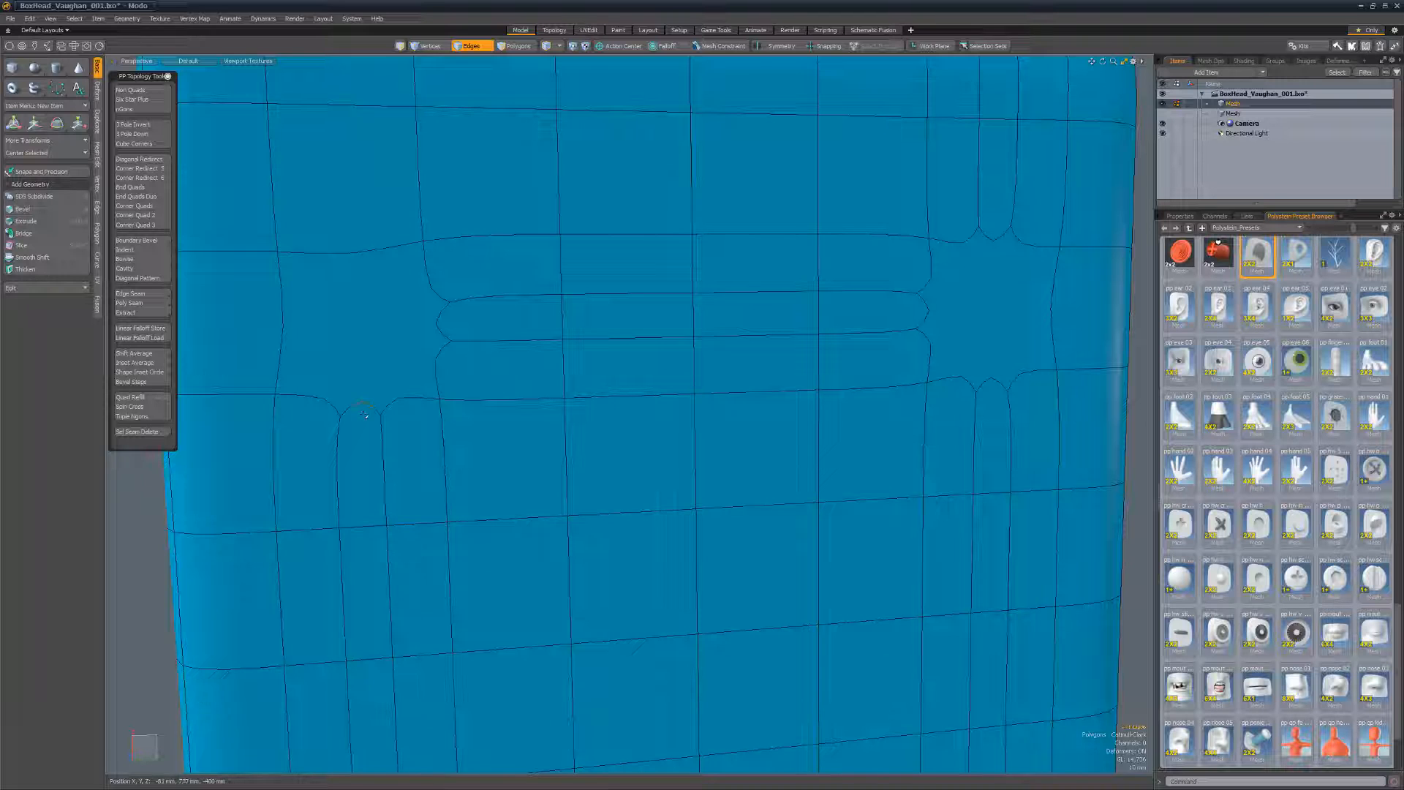
Add more End Quads terminations to the cube, then open the Untitled cube-and-cylinder scene
click(134, 214)
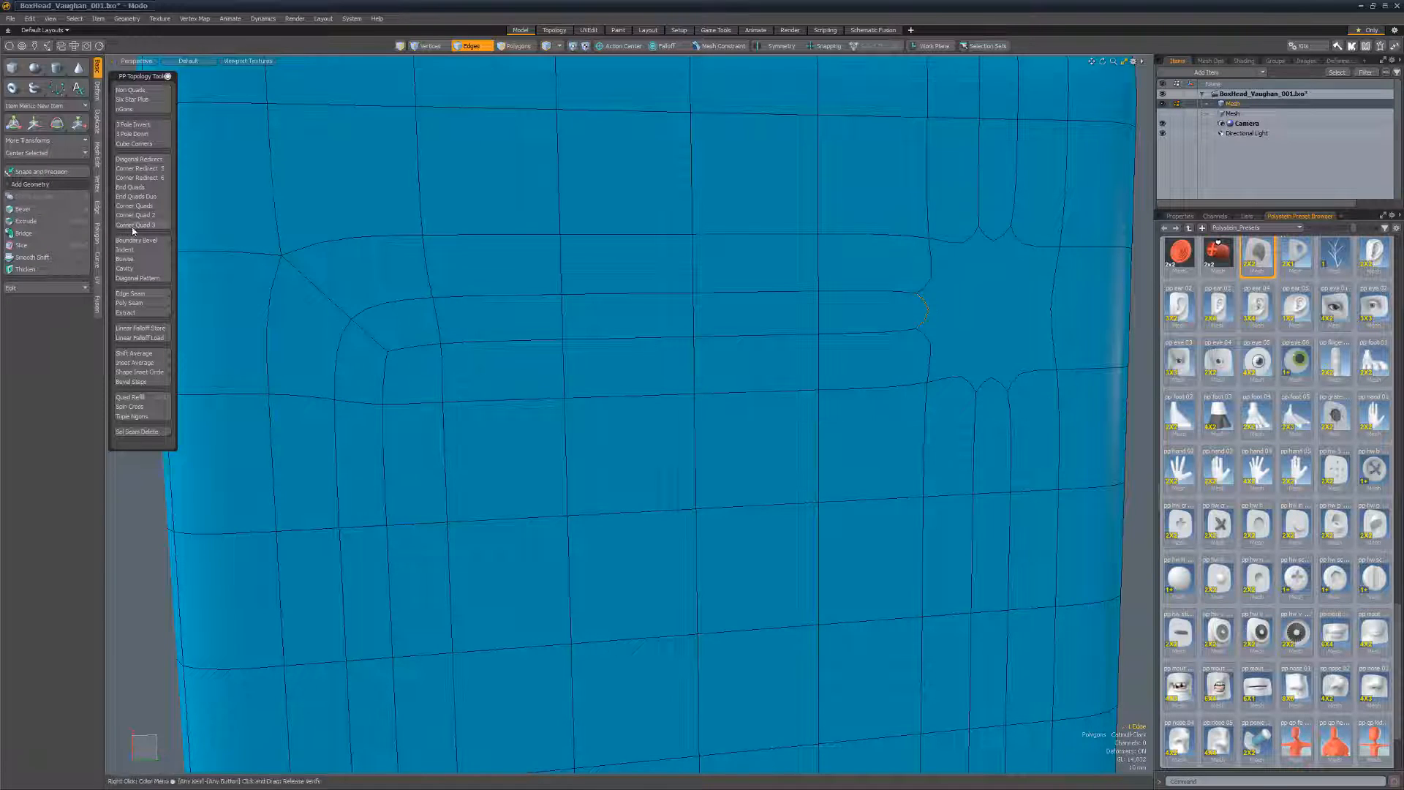
click(515, 45)
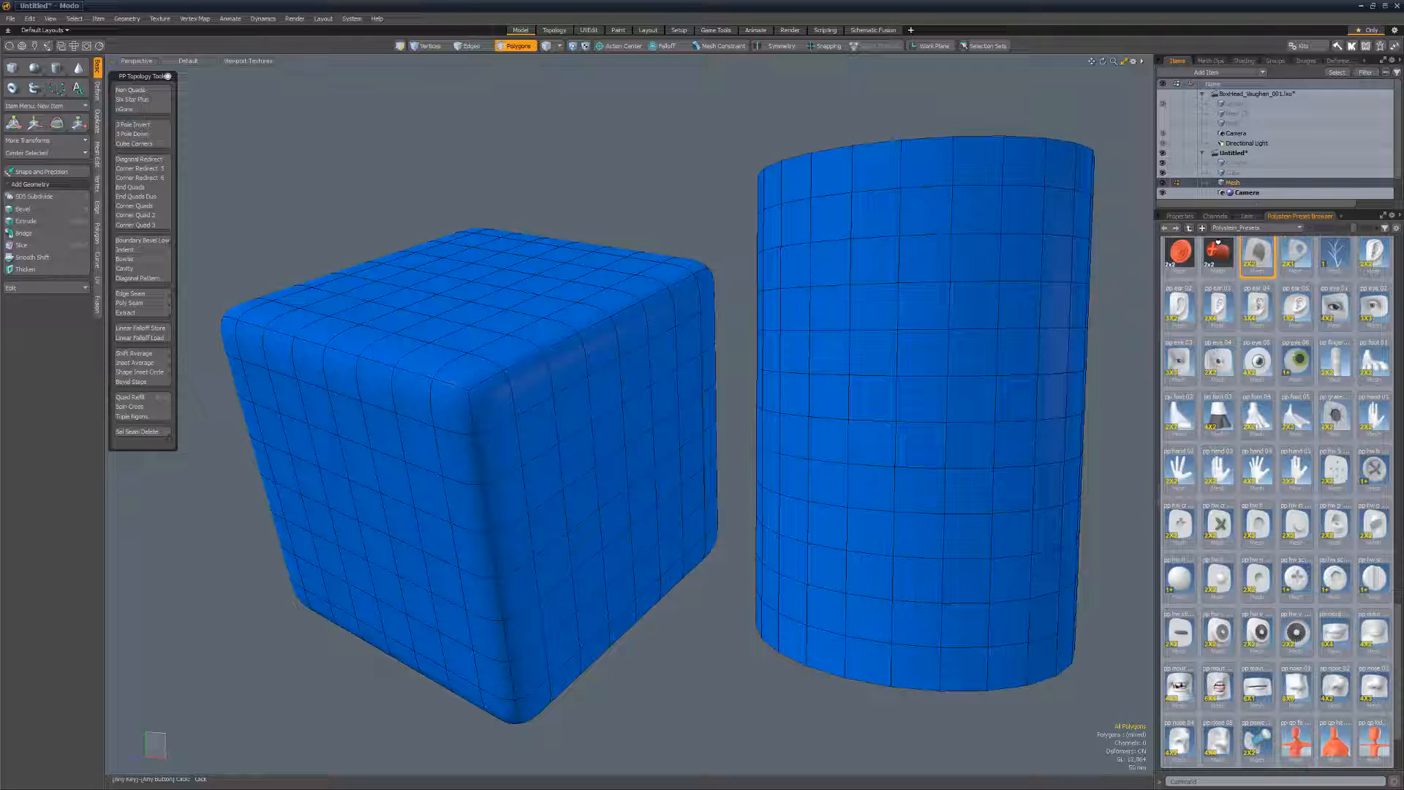
Select two latitude edge loops near the sphere's top pole in Edges mode
click(528, 380)
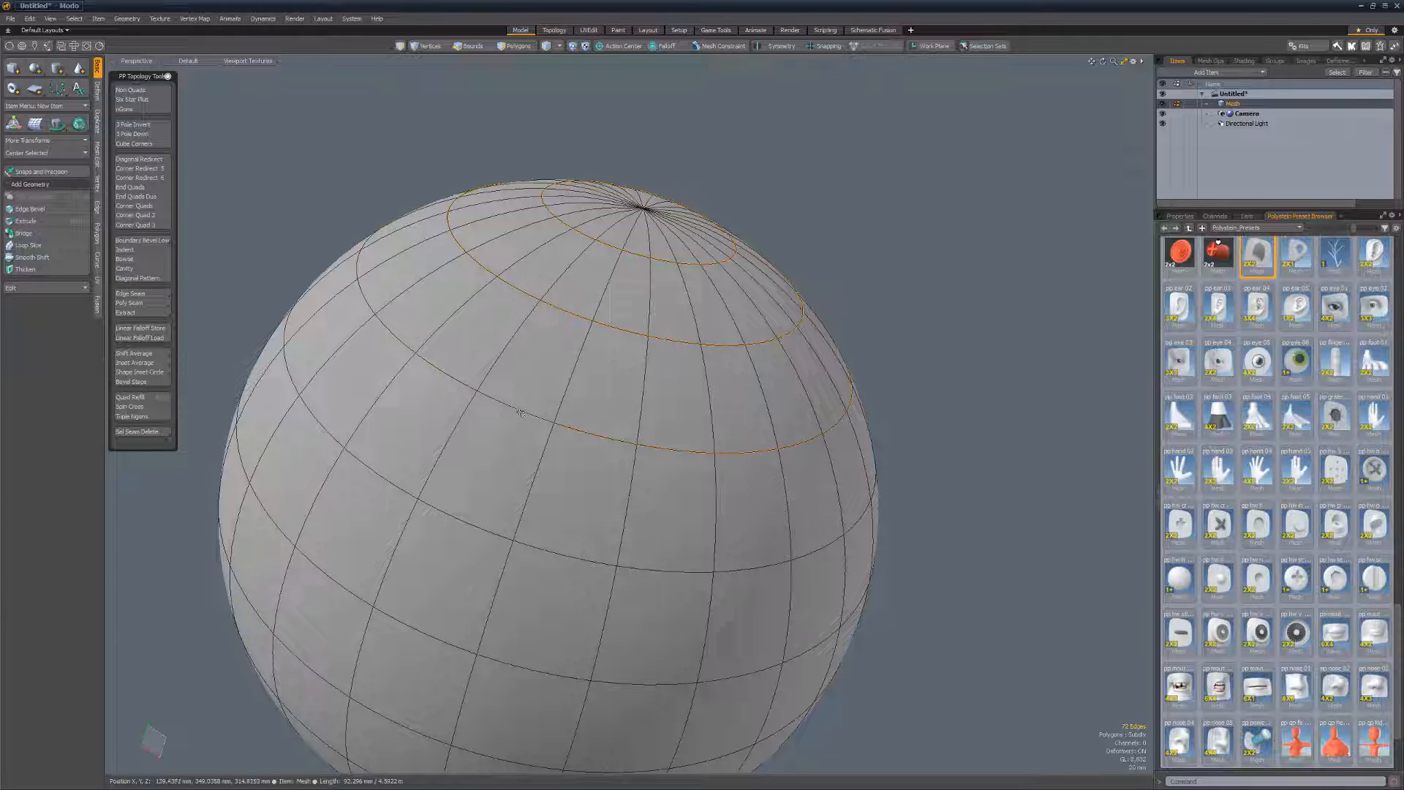
Split the sphere's cap off as a lid with Edge Seam and extract a side polygon band
click(515, 45)
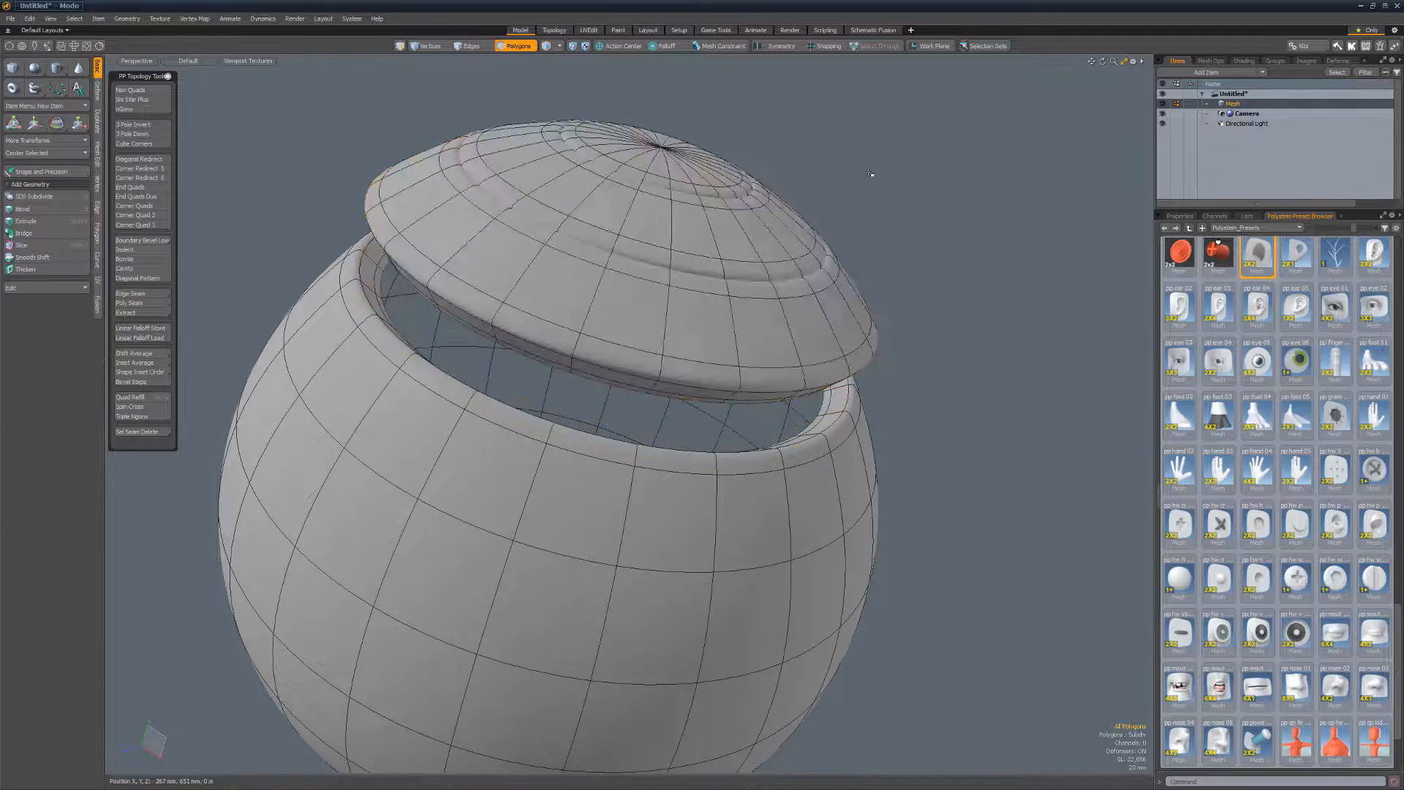
click(309, 501)
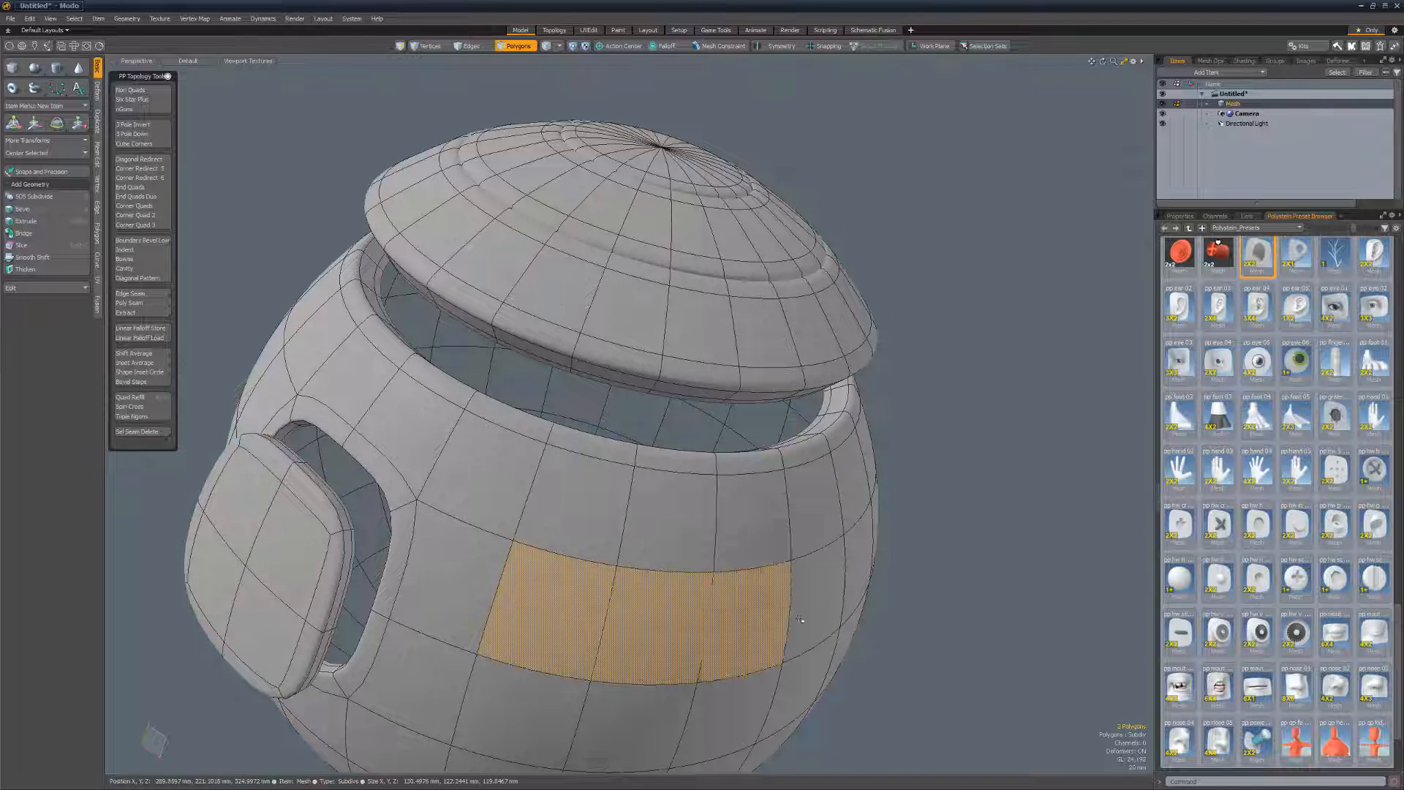
click(126, 312)
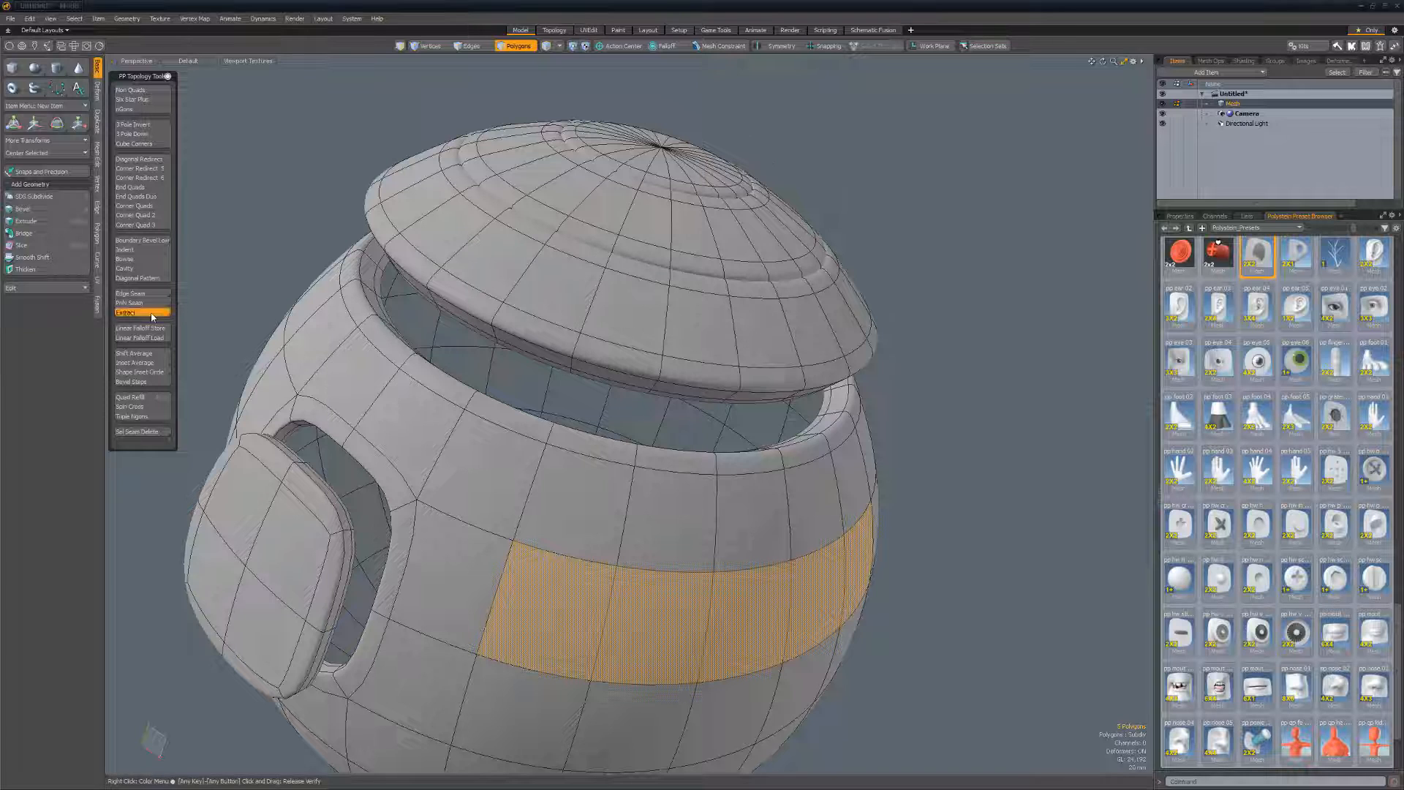
click(126, 311)
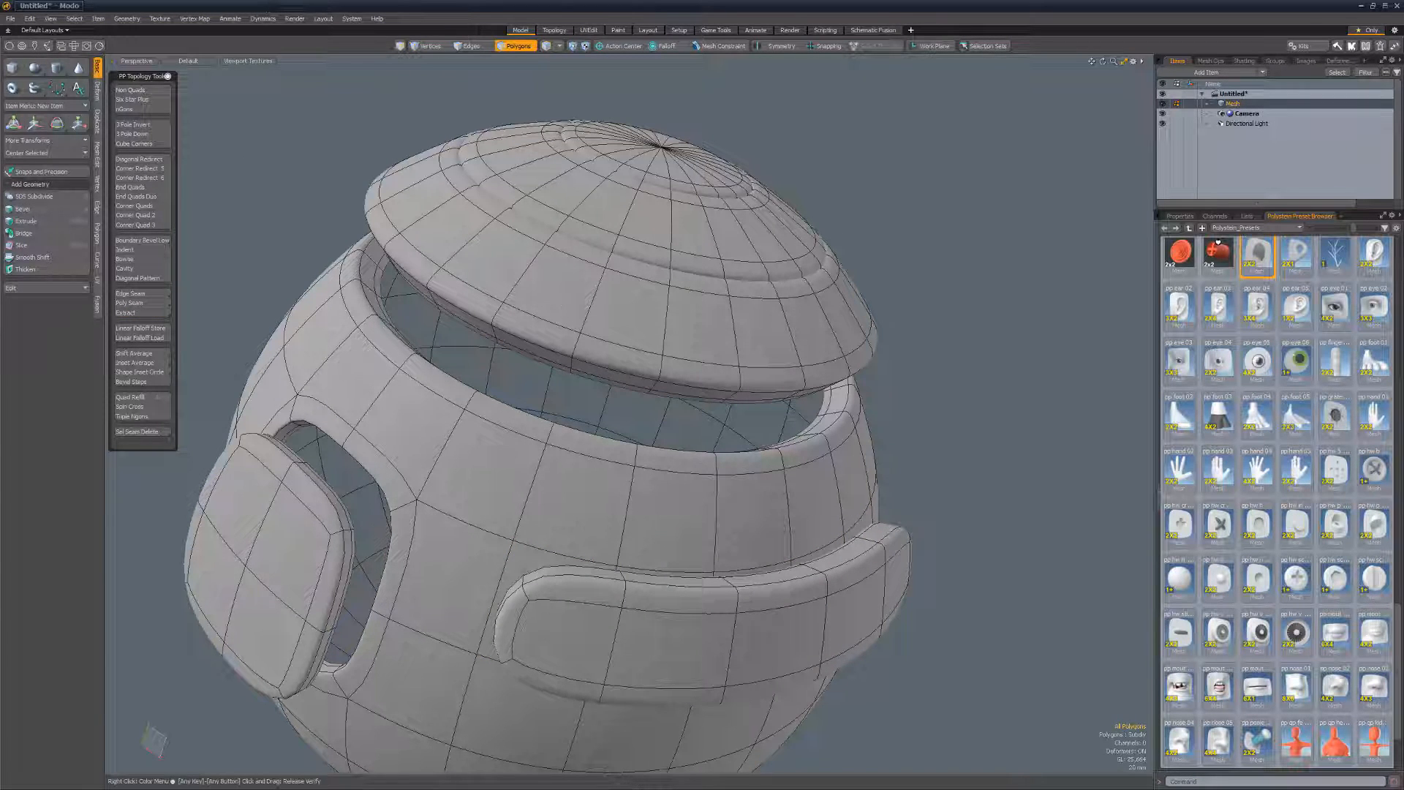
click(139, 327)
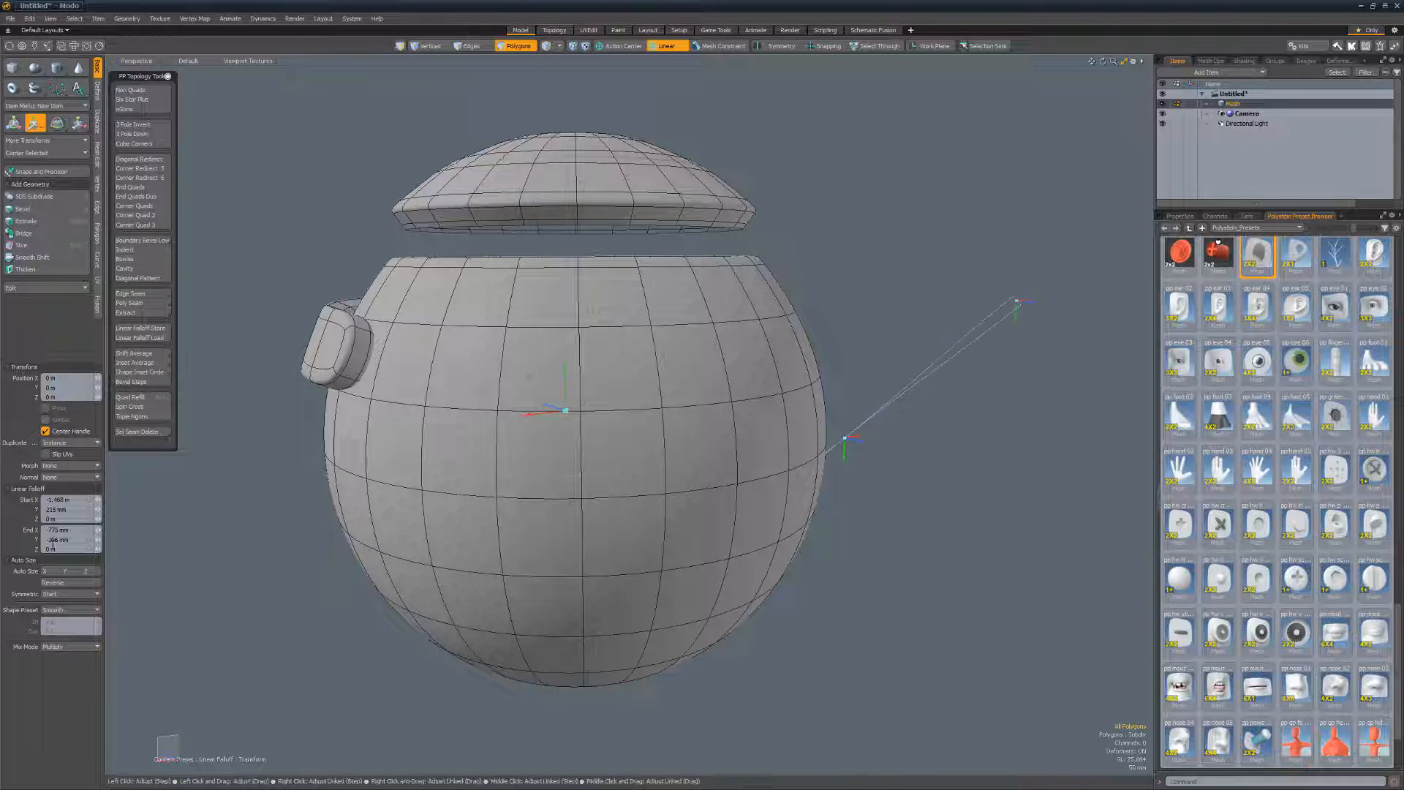
Load the low-poly sphere and select the circular polygon cap around its pole
click(52, 583)
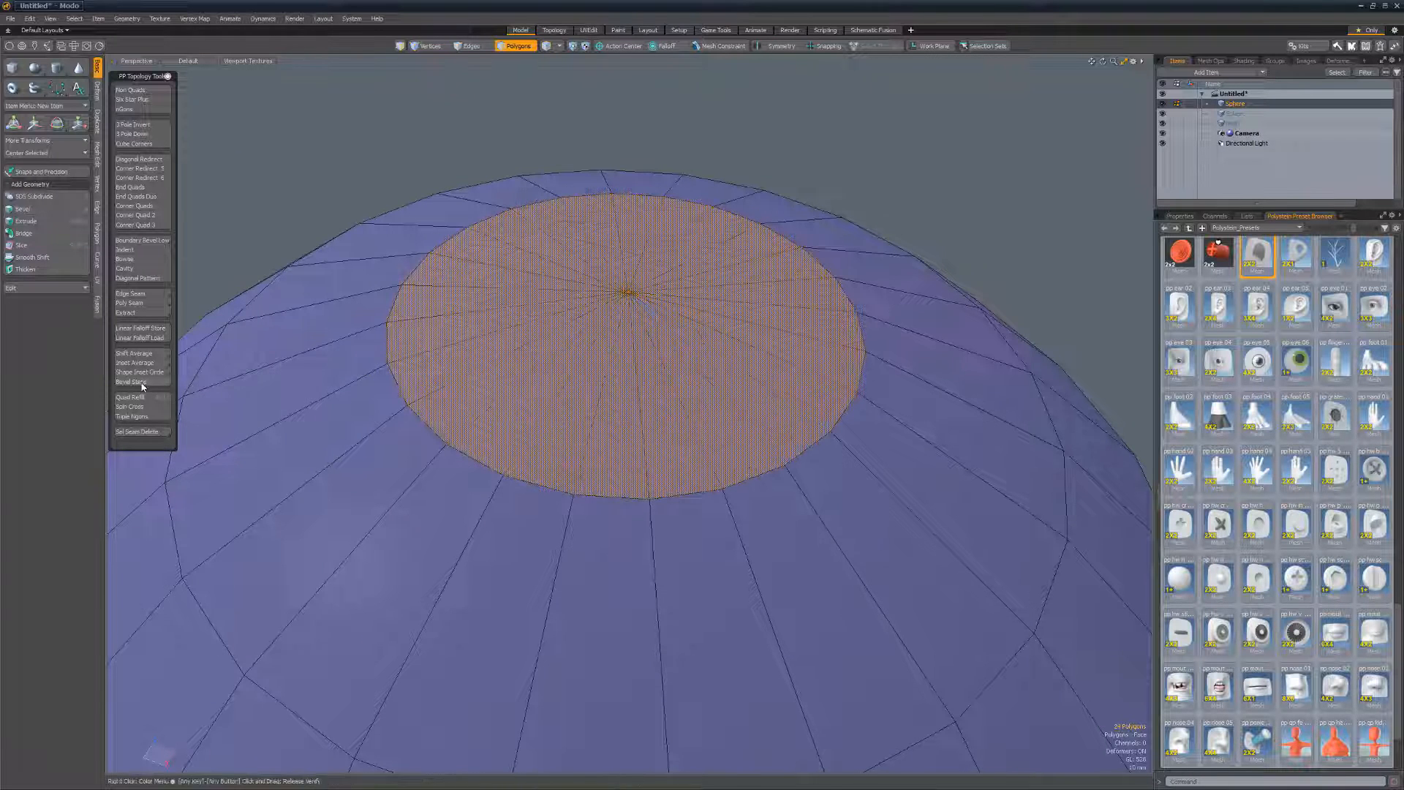
Run Bevel Stays on the top cap and confirm the depth amount with OK
click(132, 381)
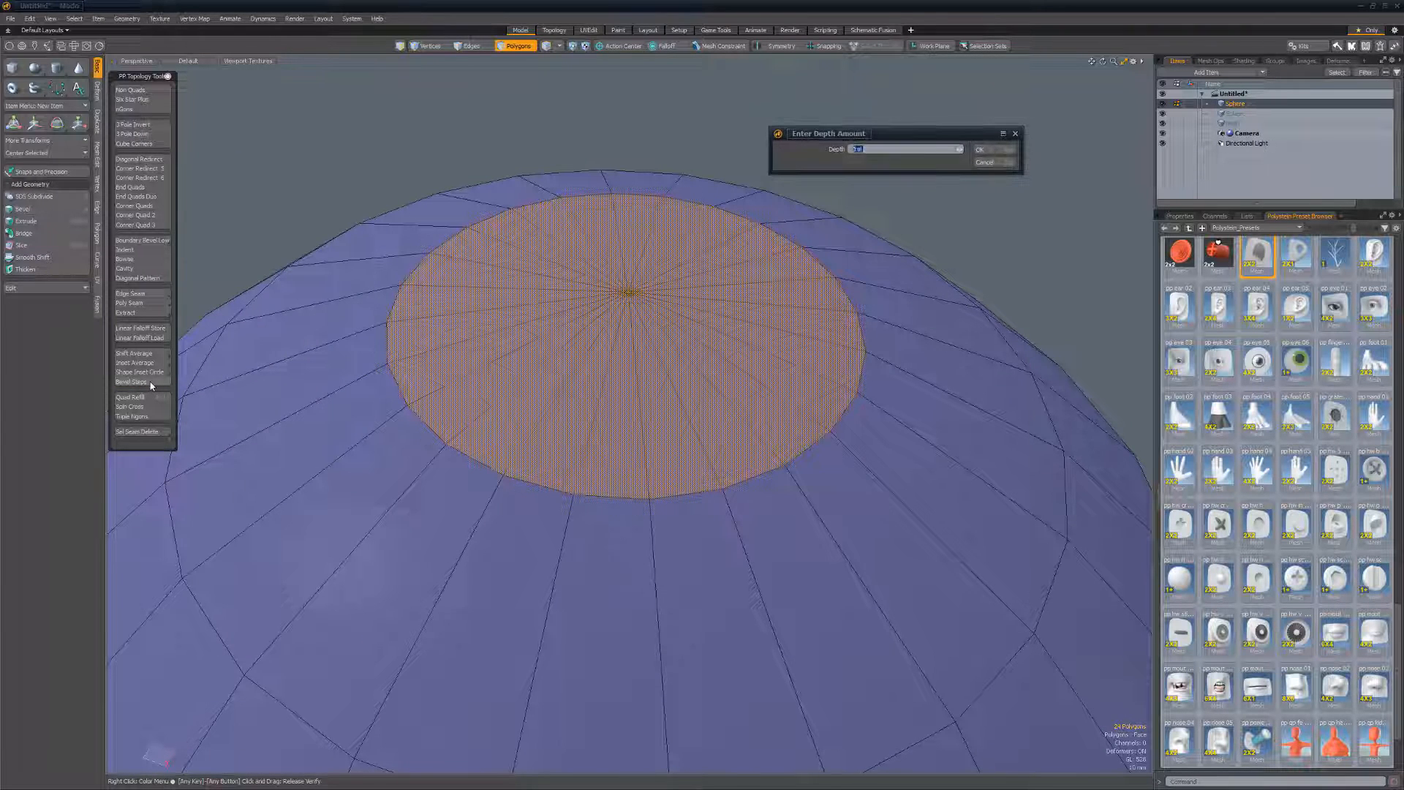
click(980, 149)
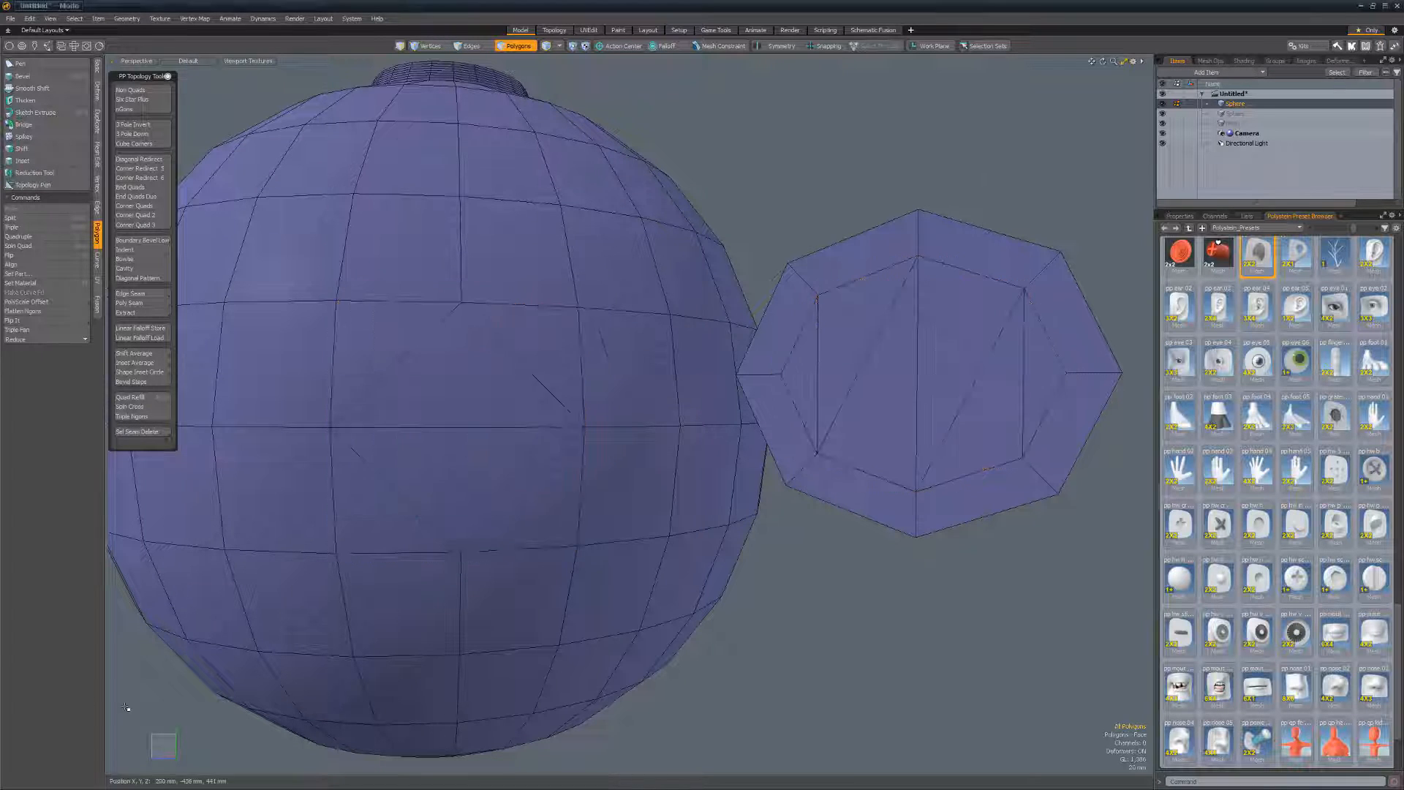
Use Sel Seam Select from the Sel Seam submenu to select the sphere's stored seam edges
click(472, 45)
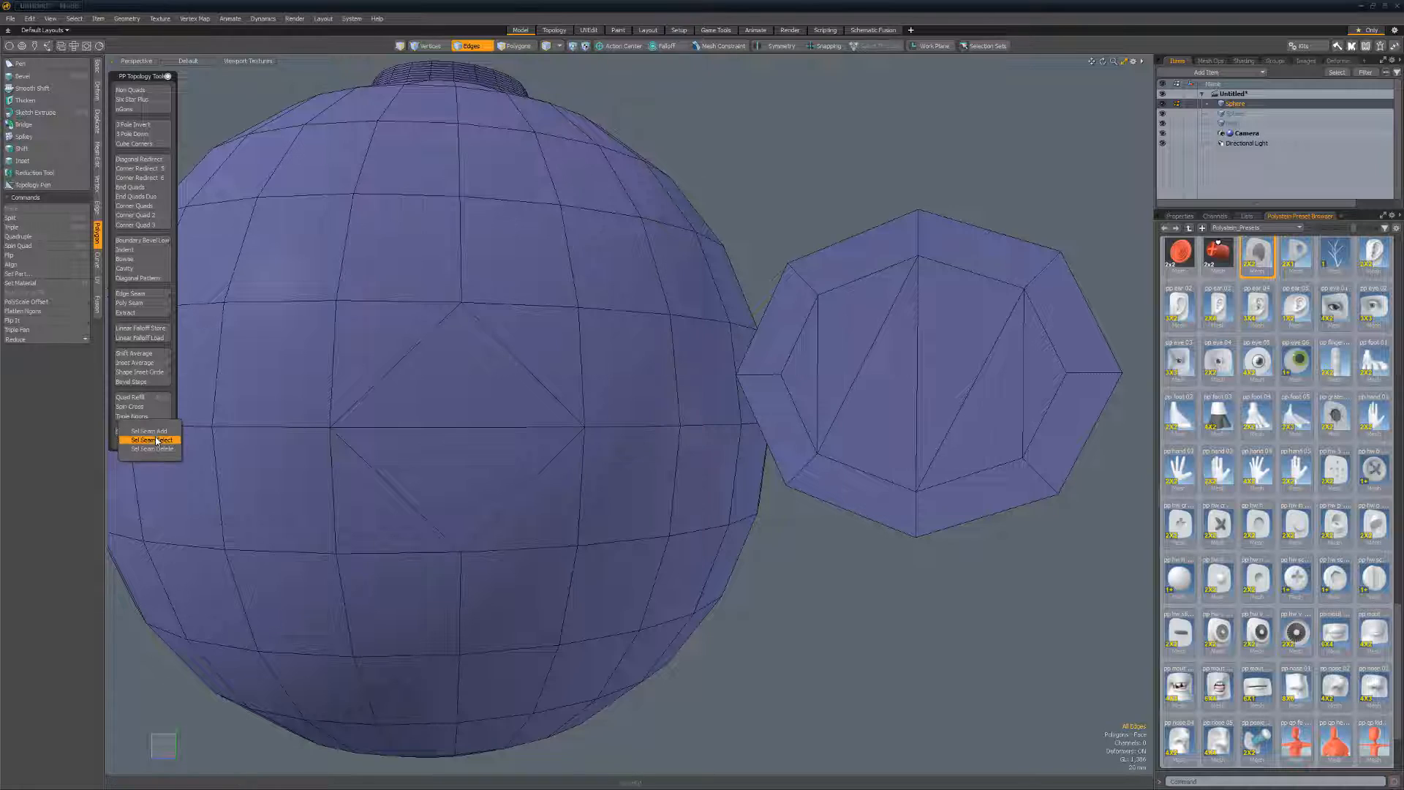
click(144, 439)
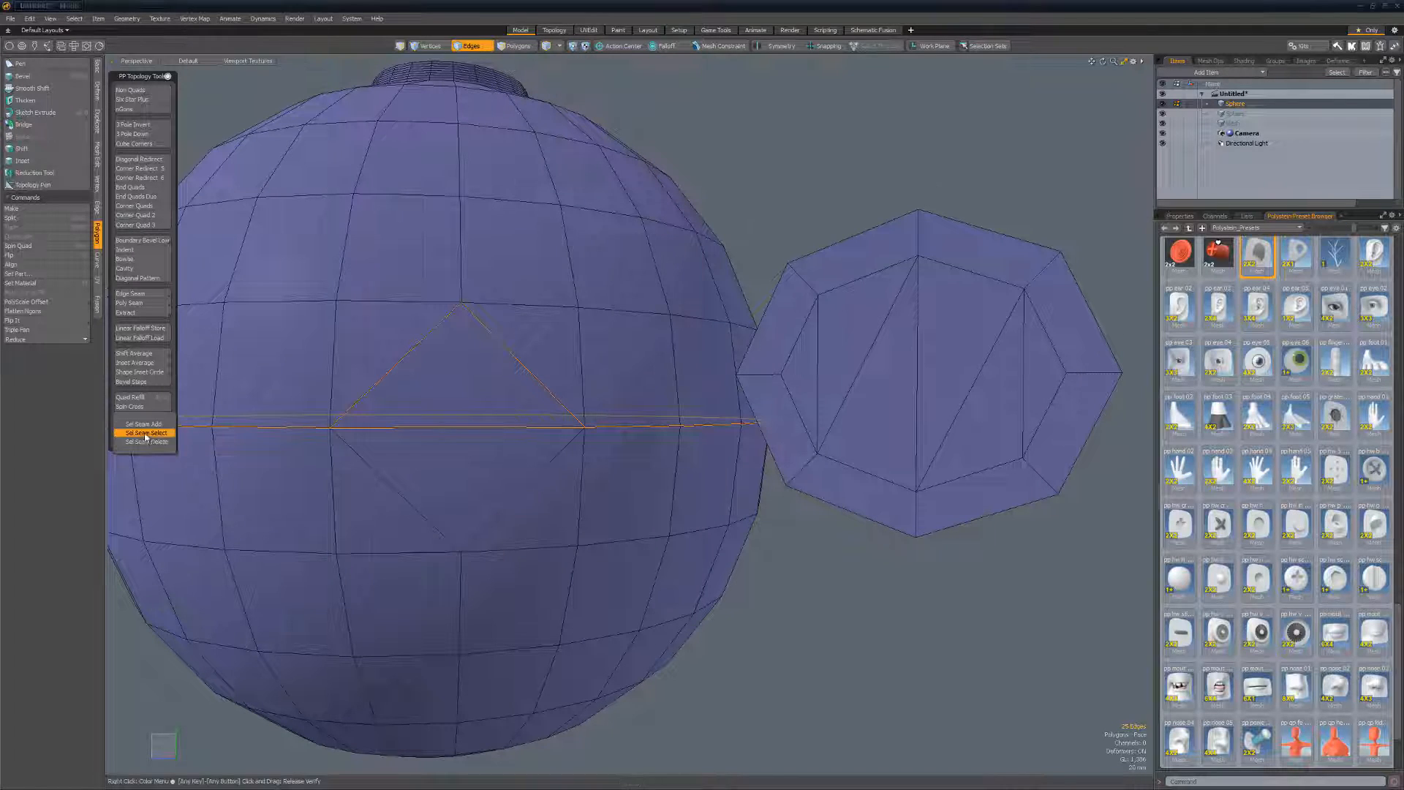
click(144, 432)
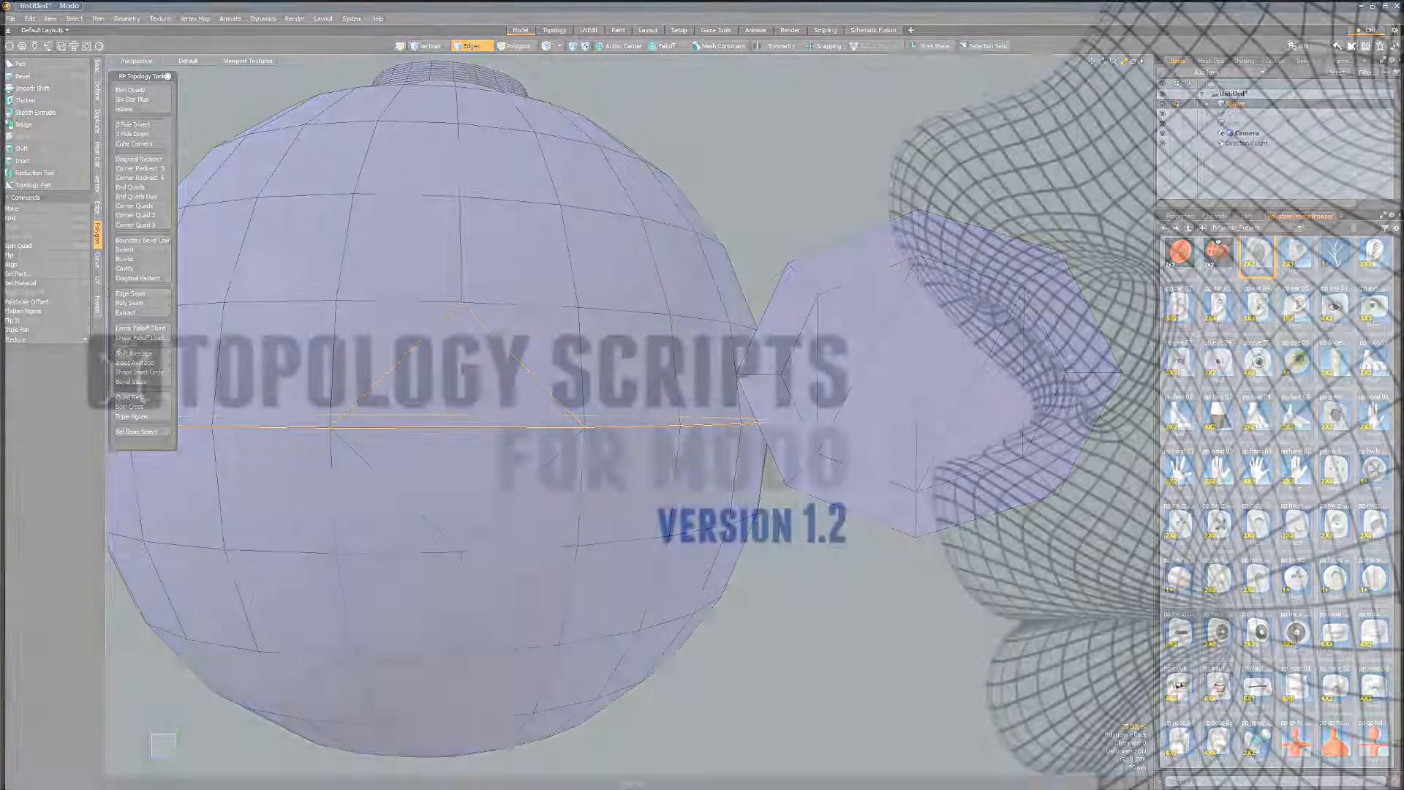